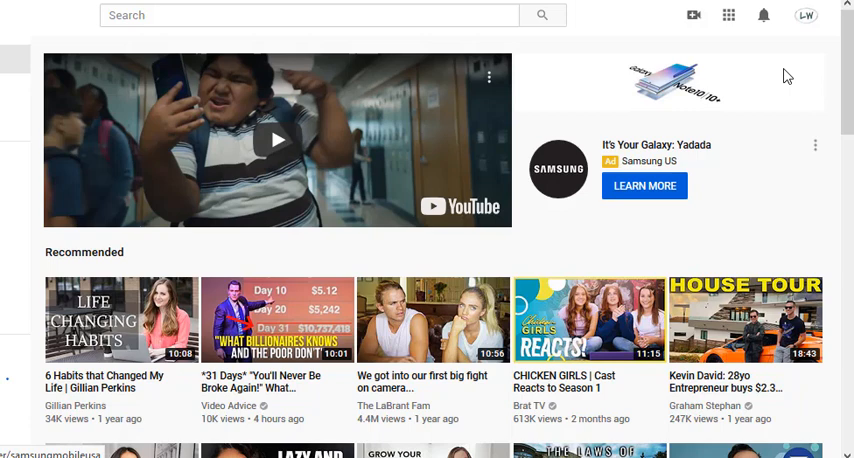
mouse_move(796, 48)
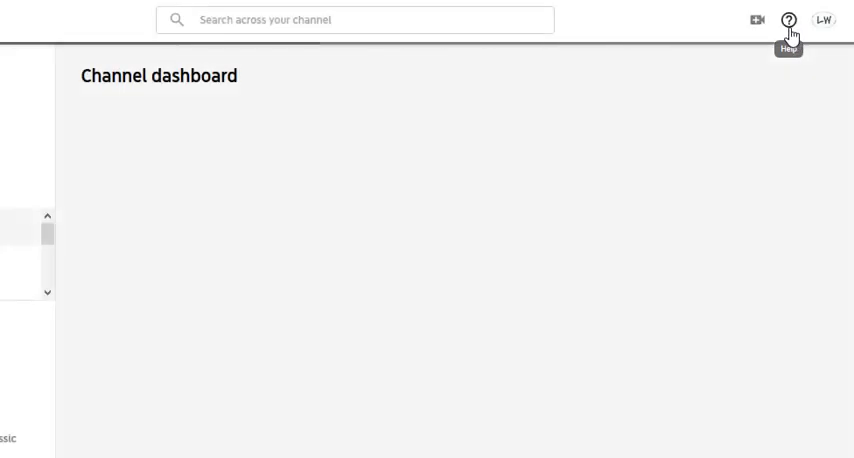
Start a new video upload from the Create menu and let Test Video Number 1's basic info fill in.
click(756, 20)
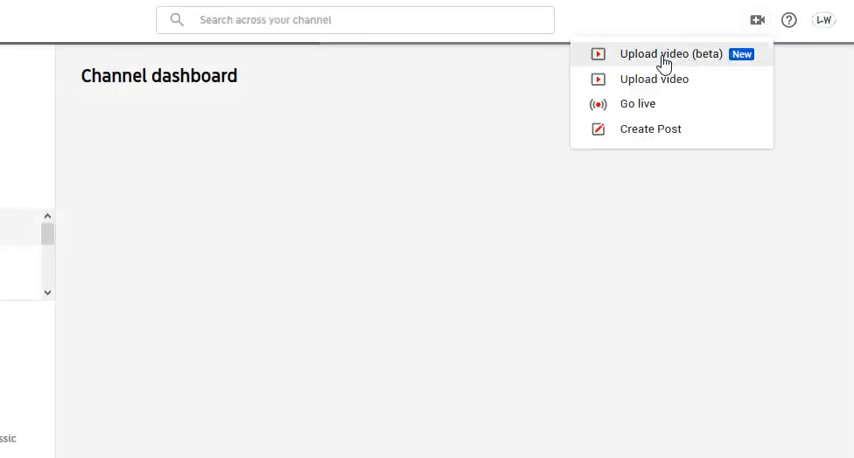
click(656, 54)
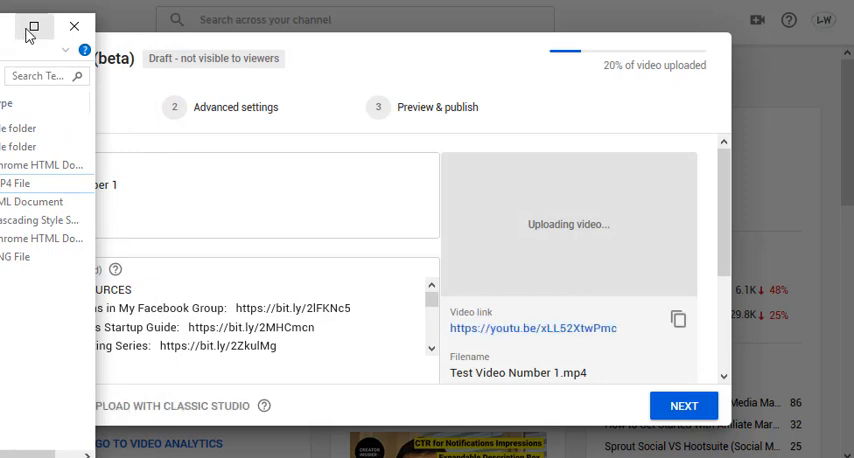
mouse_move(32, 28)
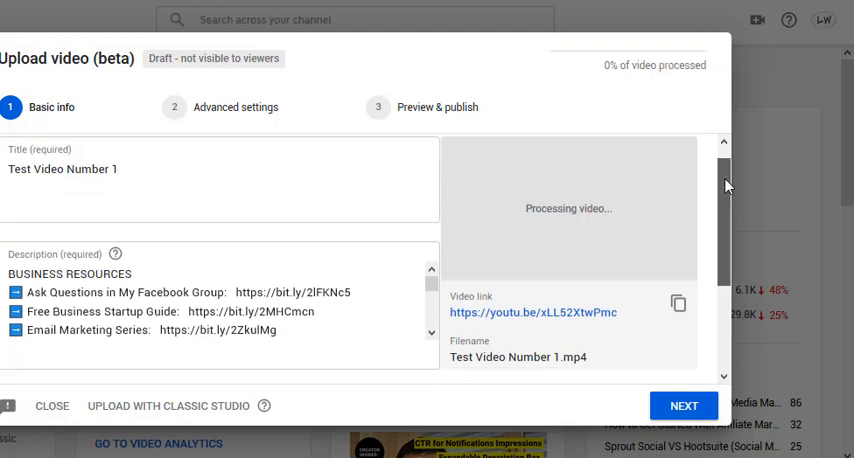
scroll(down, 3)
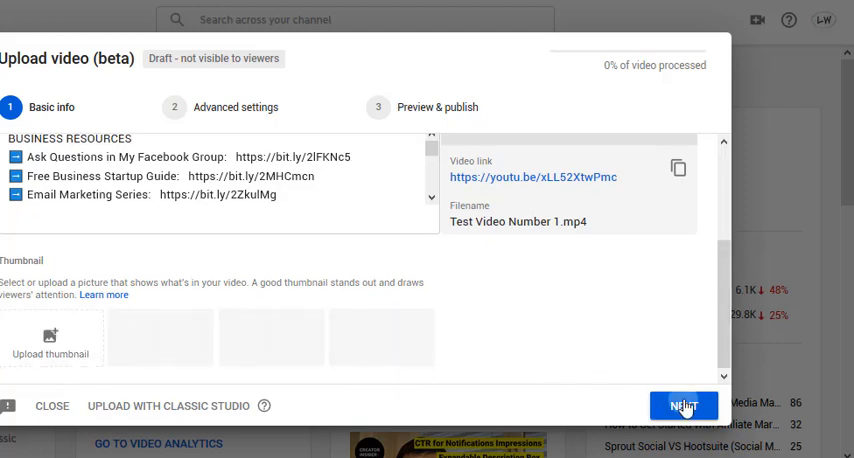
Advance through Advanced settings and visibility, then publish the video as Unlisted.
click(684, 404)
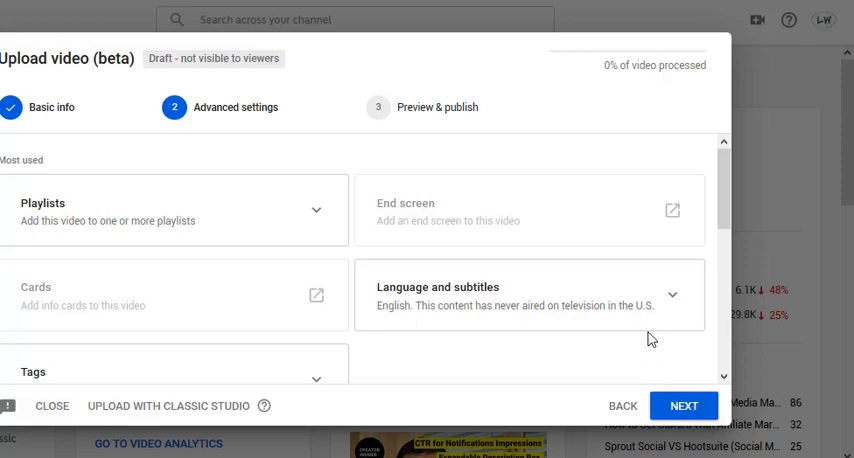
scroll(down, 3)
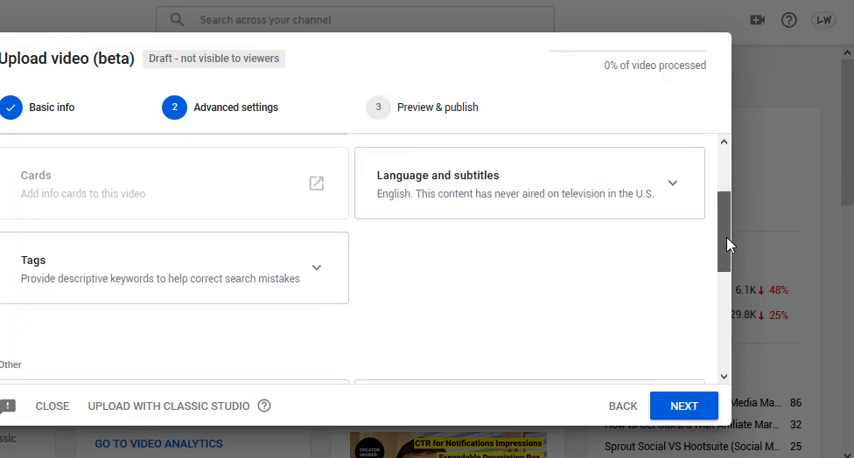
scroll(down, 3)
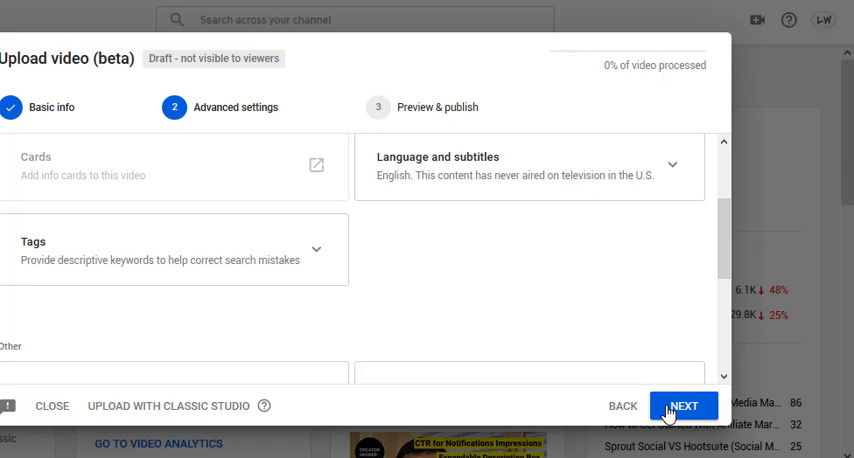
click(684, 404)
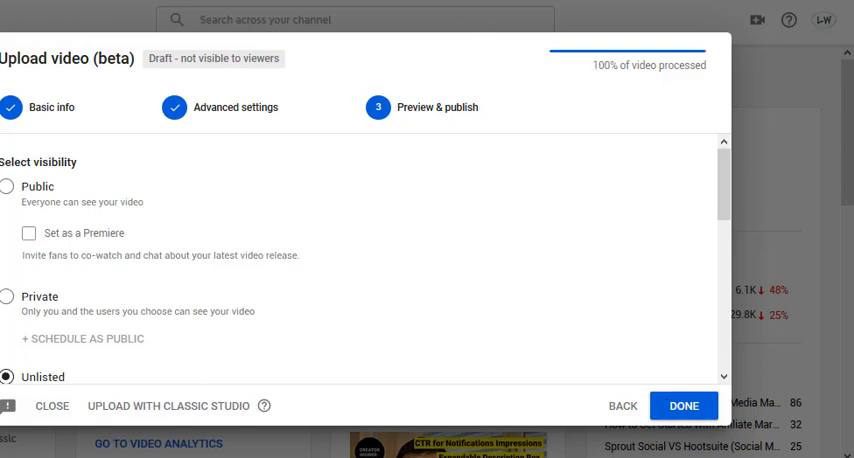
mouse_move(512, 220)
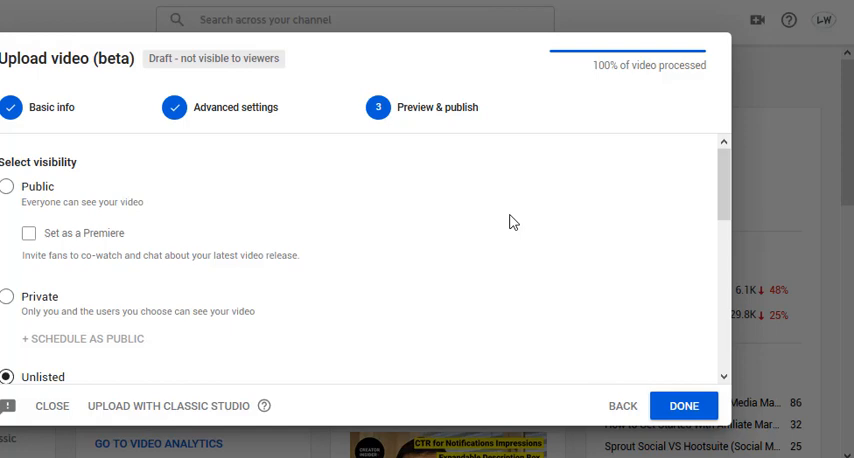
mouse_move(618, 314)
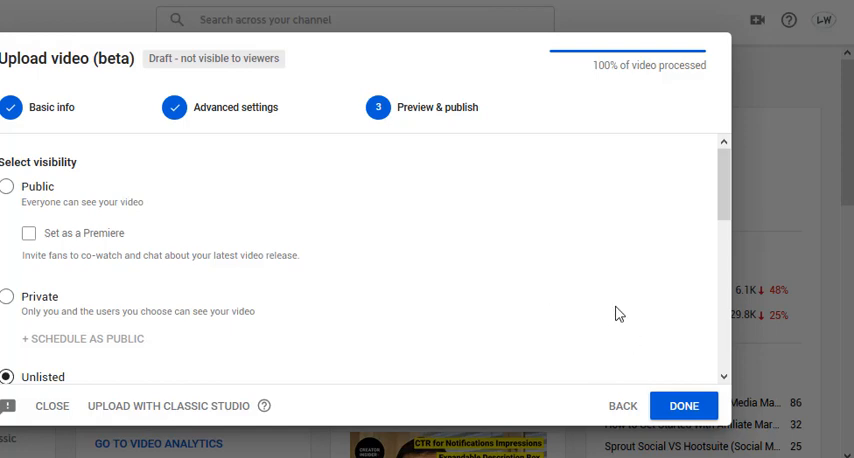
mouse_move(202, 316)
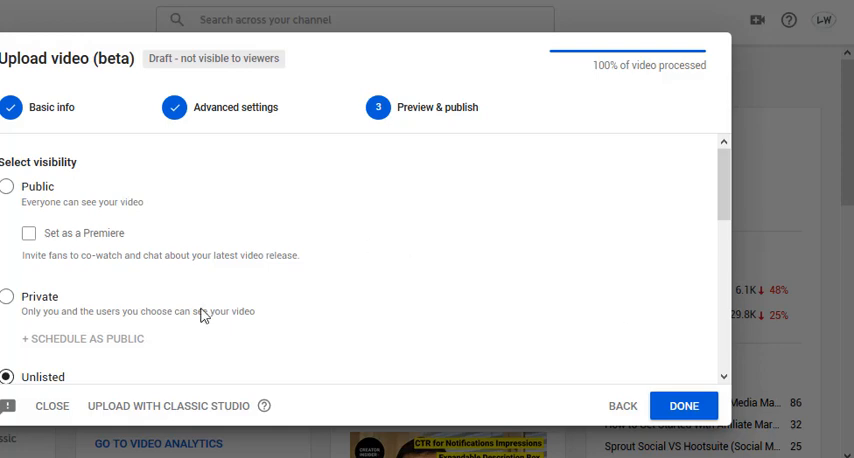
mouse_move(8, 300)
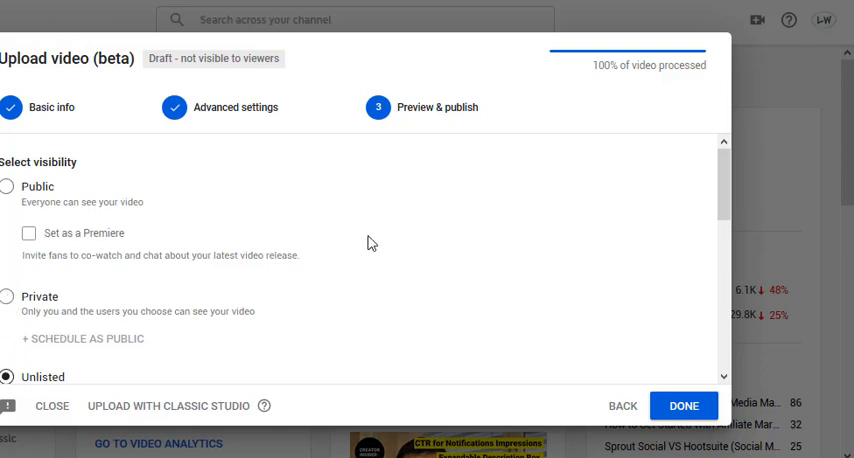
click(684, 404)
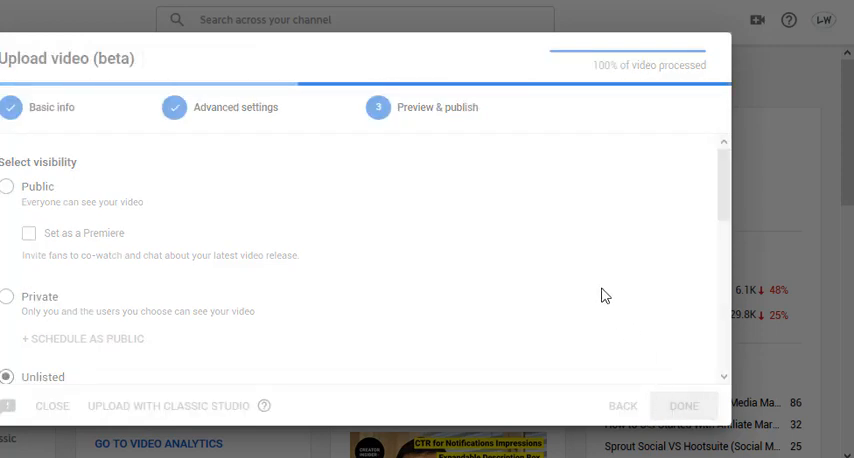
Dismiss the Congratulations notice and move down Test Video Number 1's details to the Tags box.
click(684, 404)
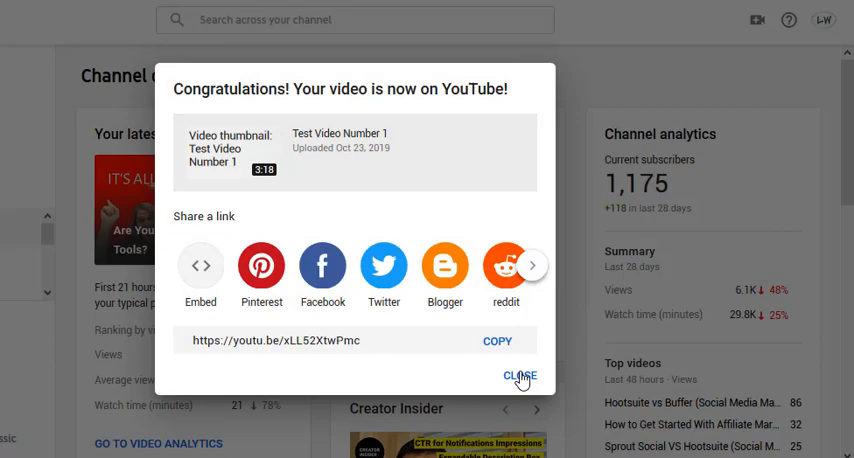
click(520, 376)
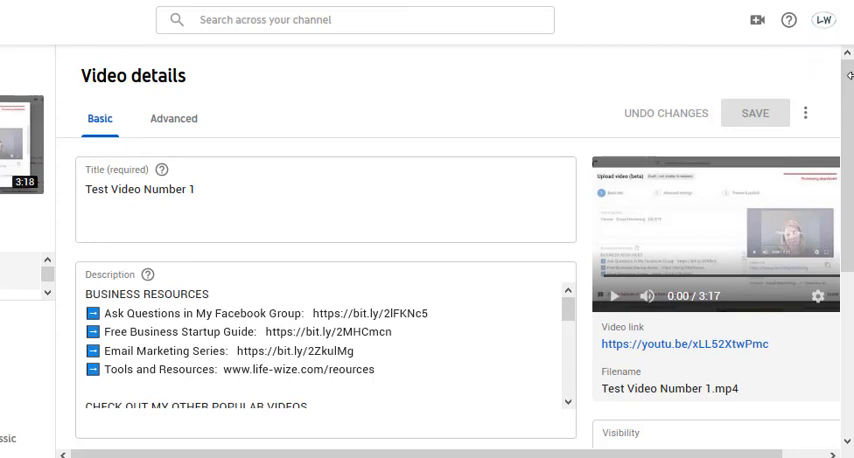
scroll(down, 3)
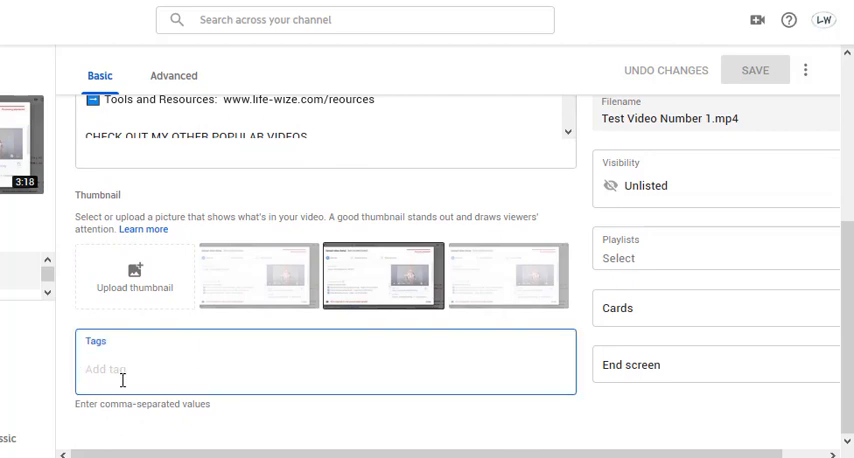
Add the tag 'how to find SEO' to Test Video Number 1, save it, and start another upload.
text(how)
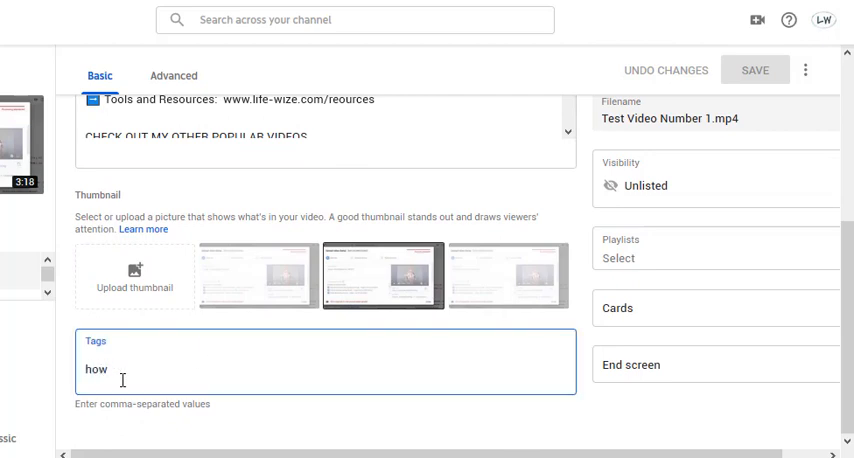
text(to find)
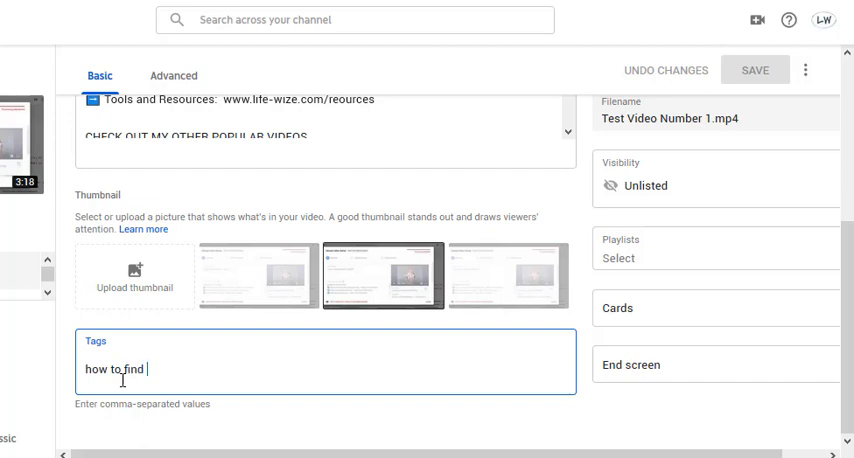
text(SEO)
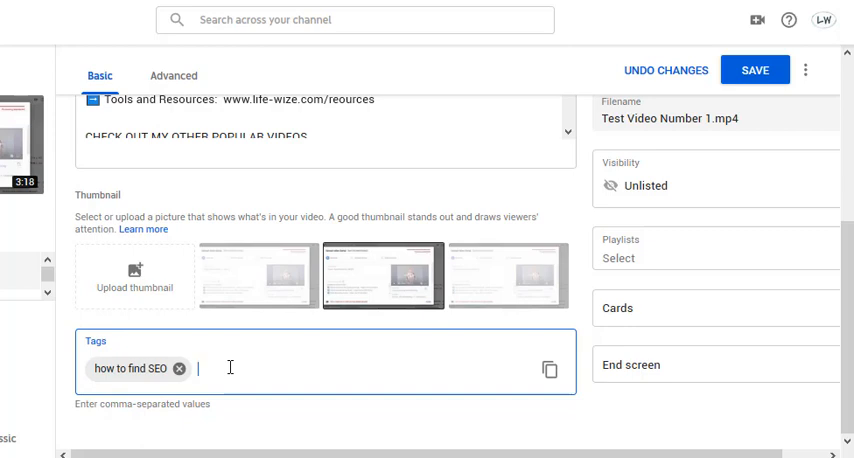
mouse_move(560, 388)
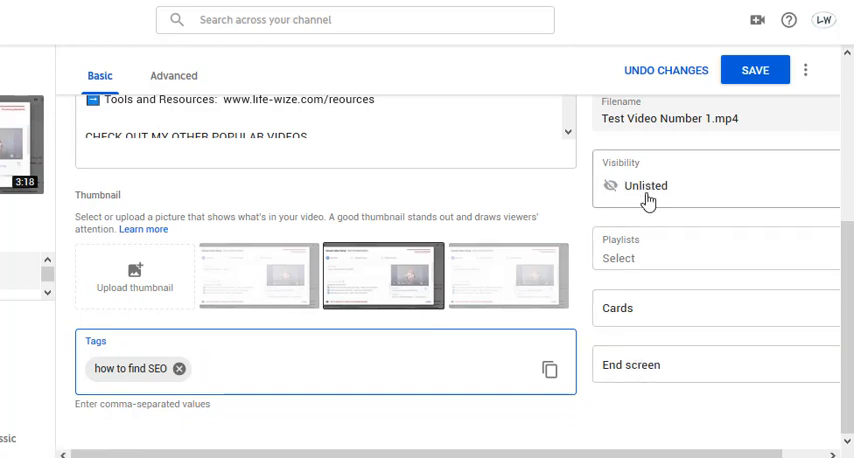
mouse_move(696, 240)
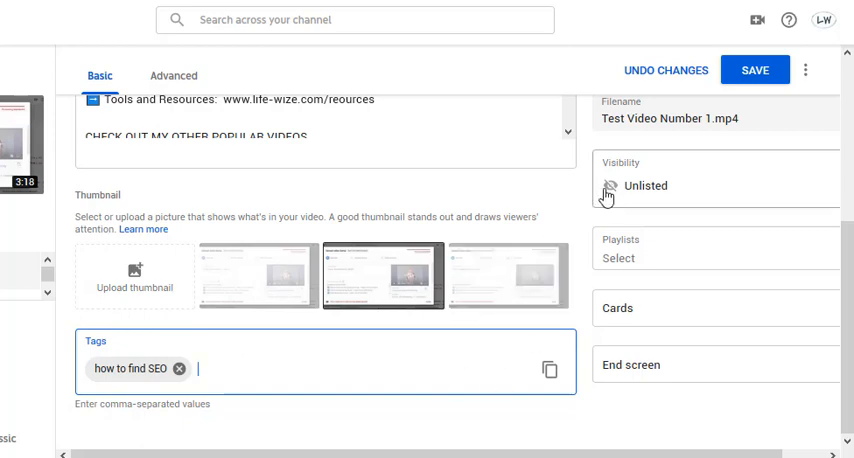
mouse_move(652, 252)
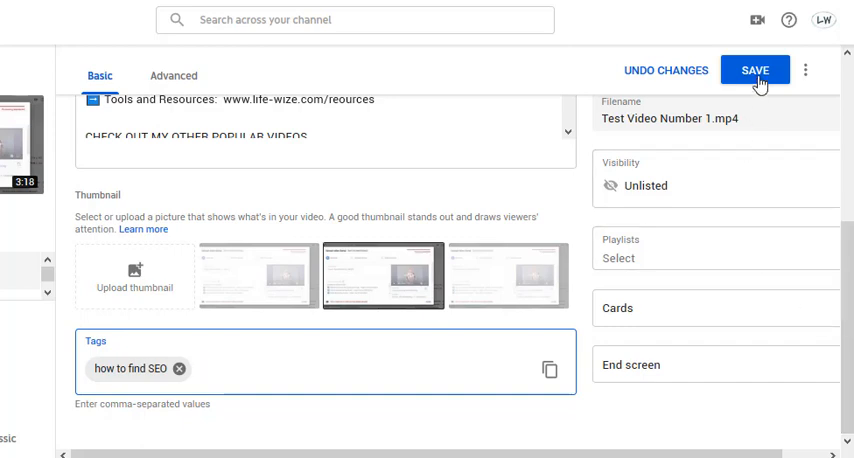
click(210, 368)
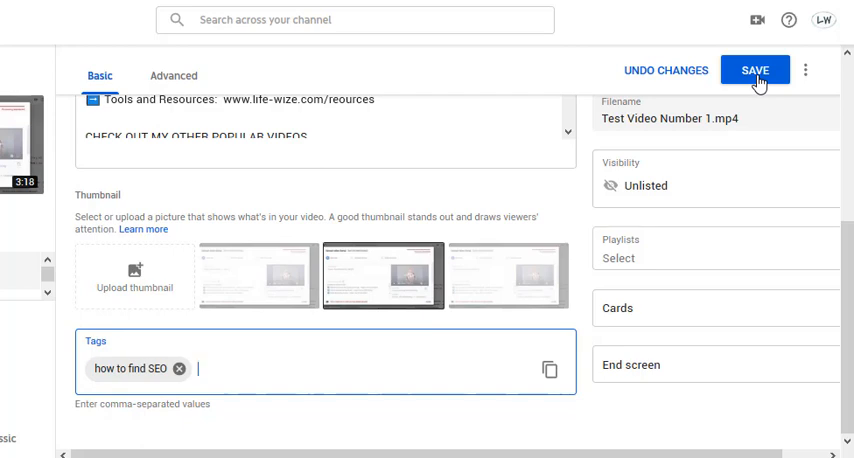
click(754, 70)
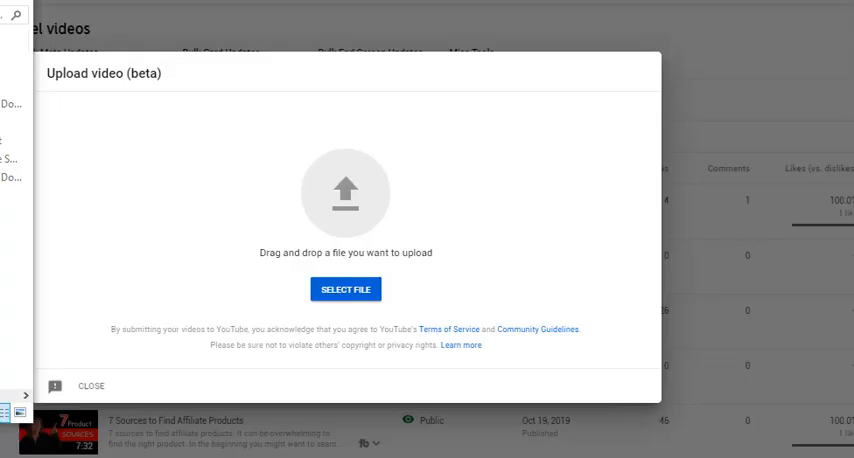
Select Sample Delete 2 from the file browser, publish it unlisted and dismiss the confirmation.
click(344, 288)
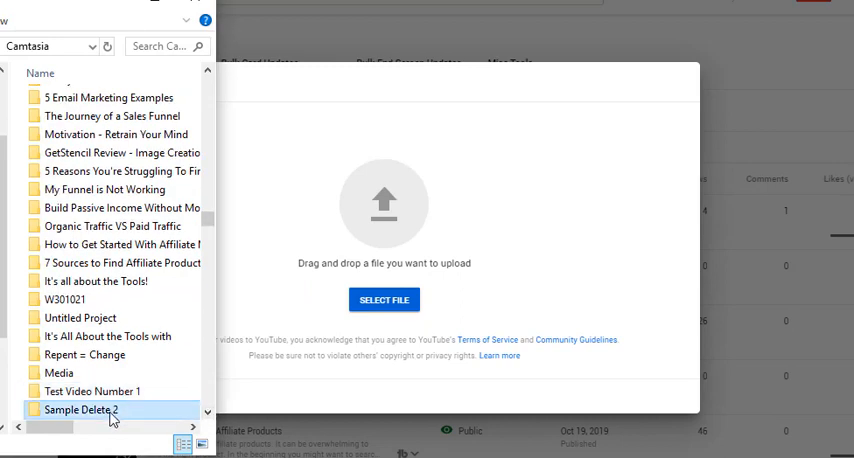
double_click(80, 410)
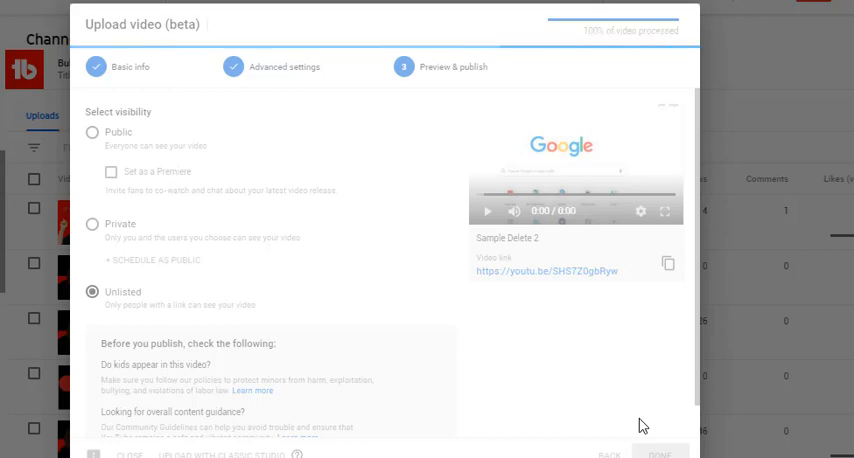
click(660, 456)
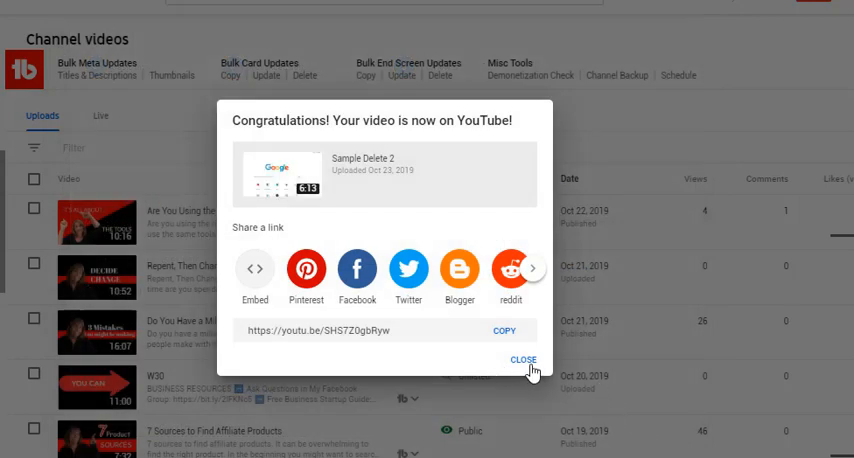
click(524, 360)
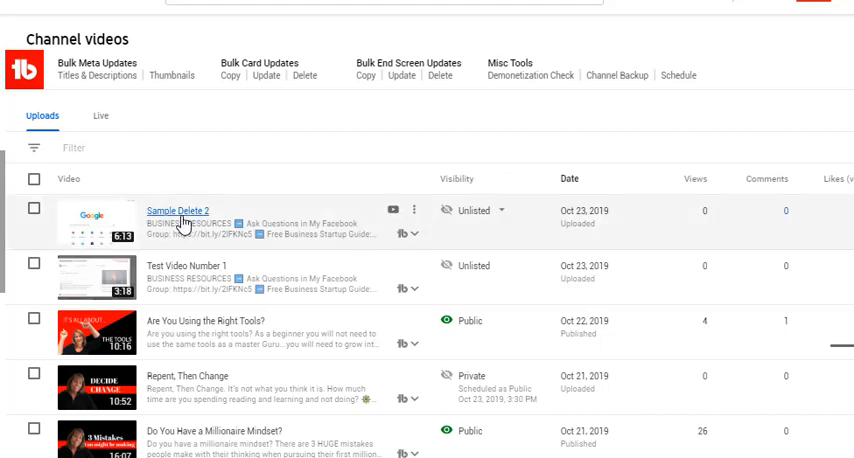
Enter the tag 'How to find SEO' in Sample Delete 2's Tags field.
click(192, 208)
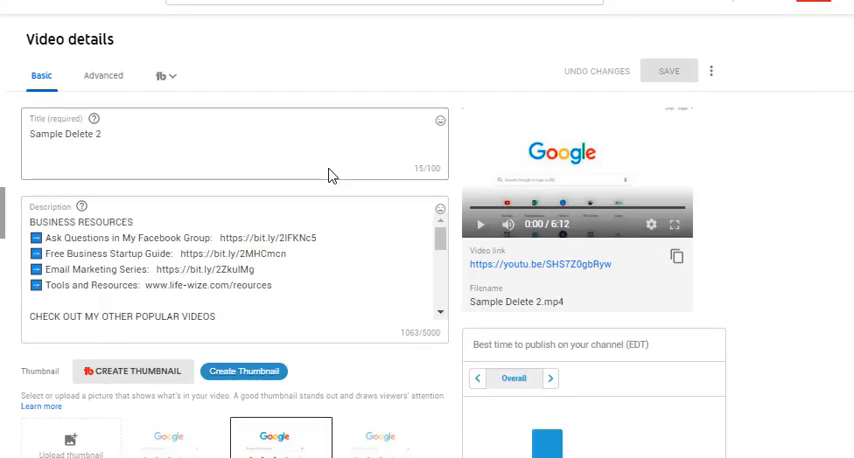
mouse_move(738, 216)
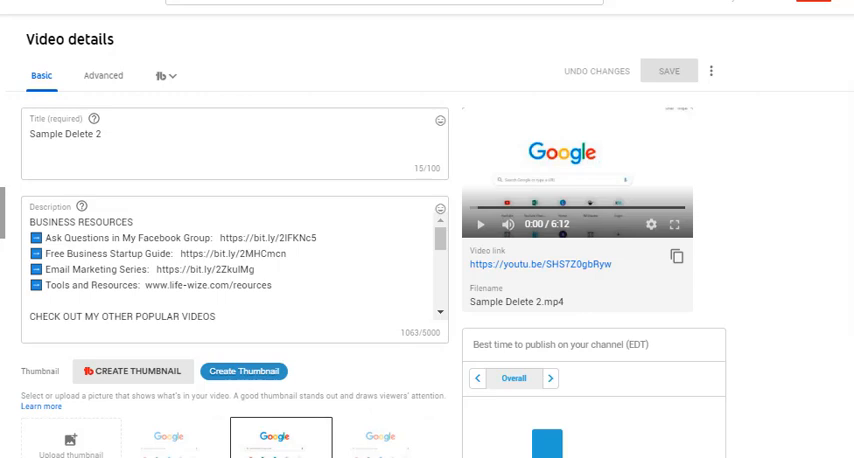
scroll(down, 3)
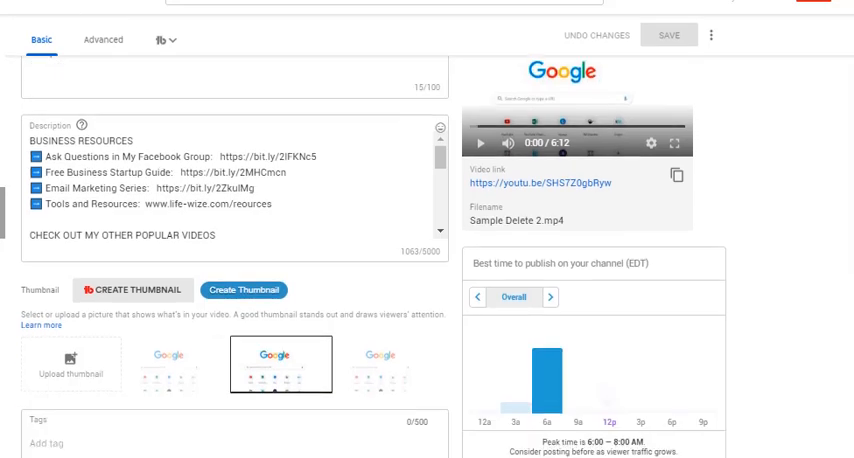
scroll(down, 3)
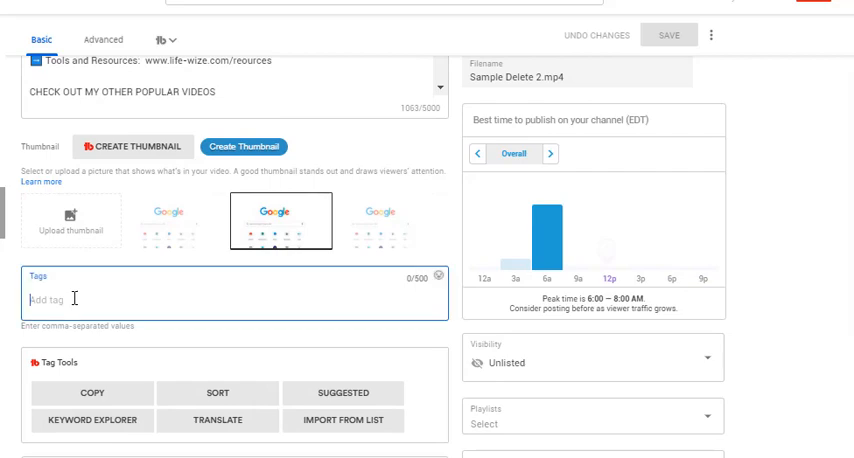
text(How to find SEO)
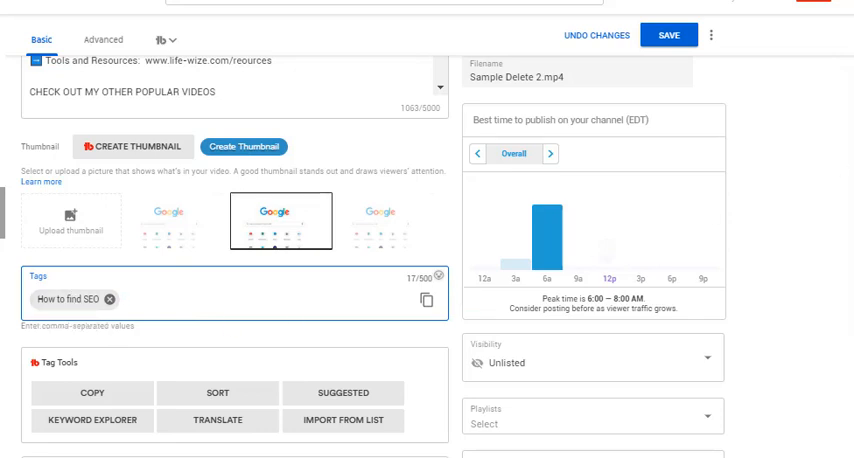
scroll(down, 3)
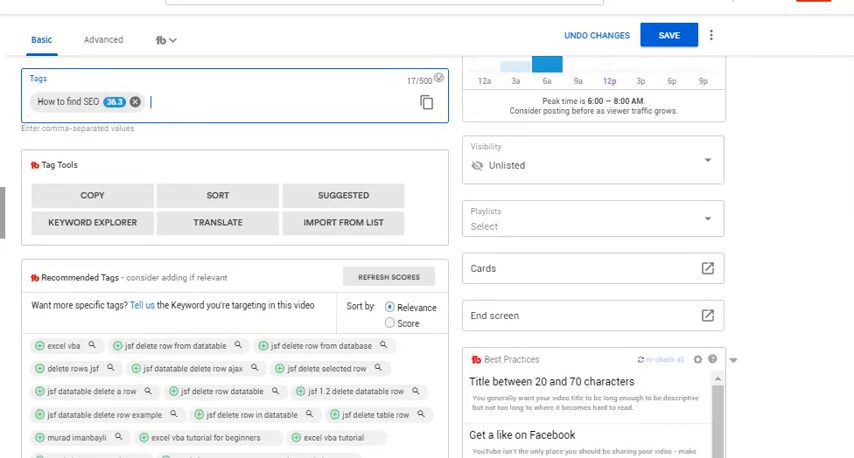
scroll(down, 3)
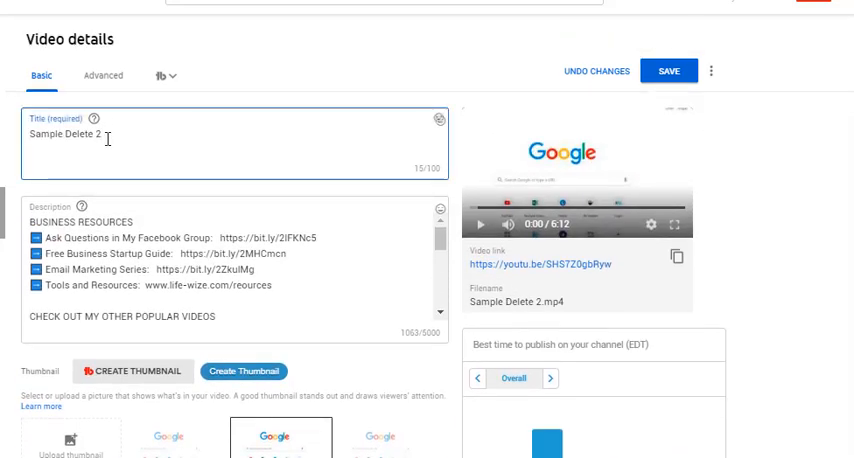
Replace the title 'Sample Delete 2' with 'Search engine optimization'.
text(Sam)
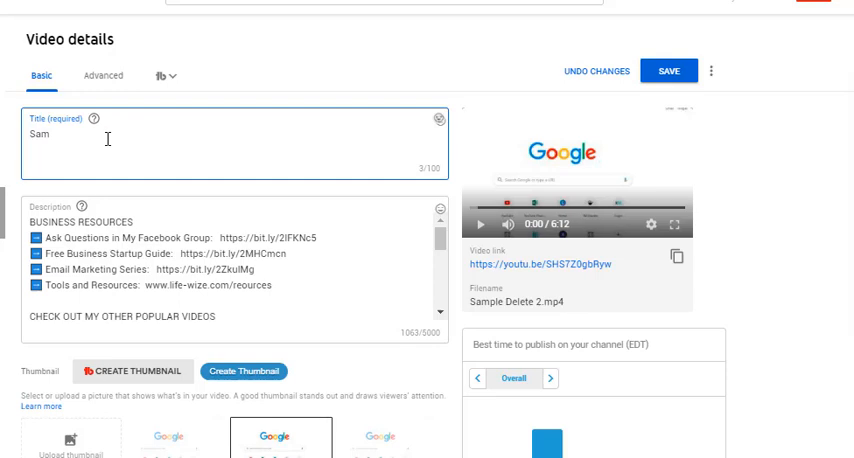
text(SE)
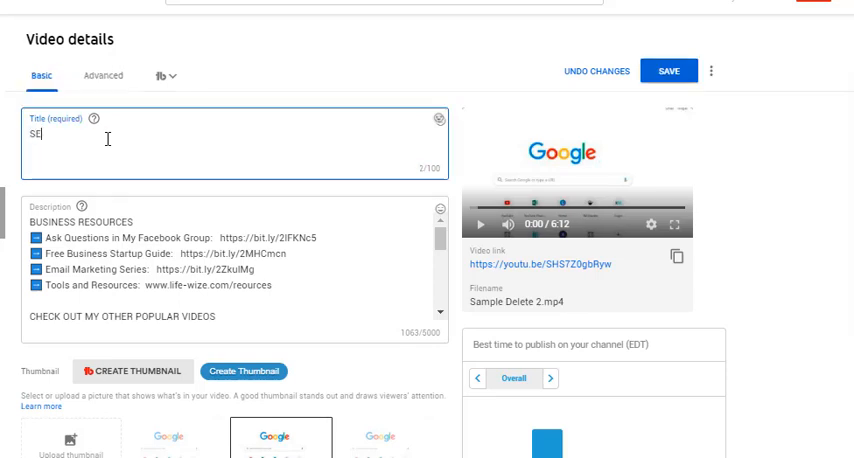
key(backspace)
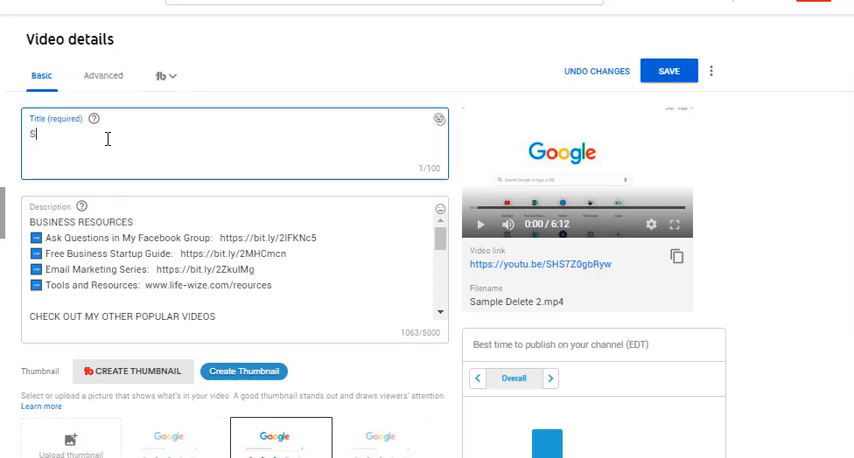
text(Search engine optimi)
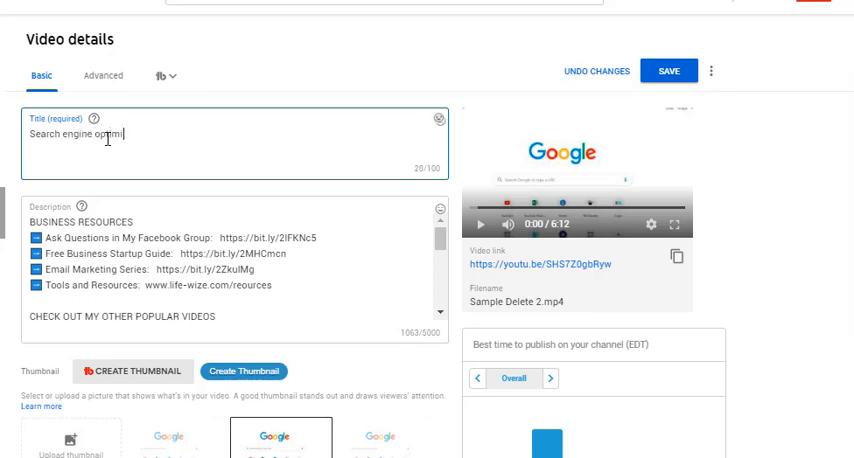
text(zation)
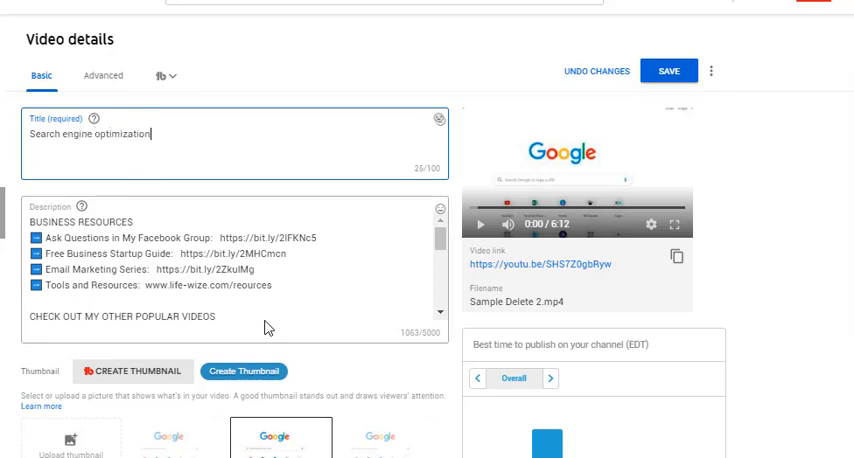
scroll(down, 3)
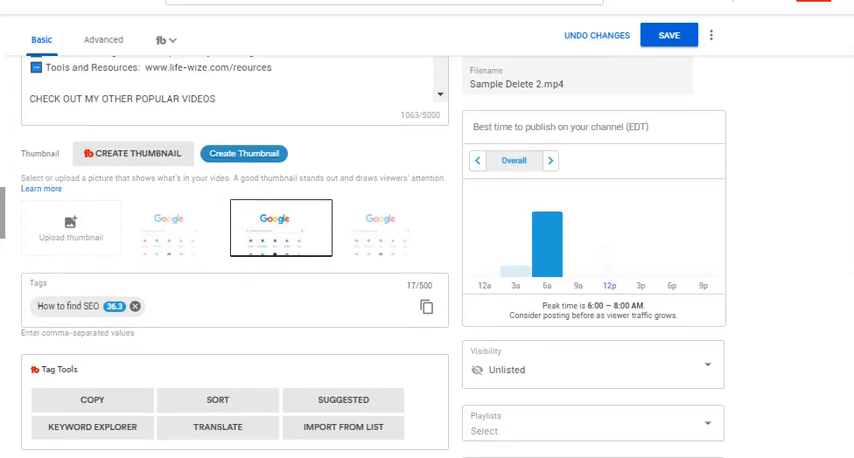
scroll(down, 3)
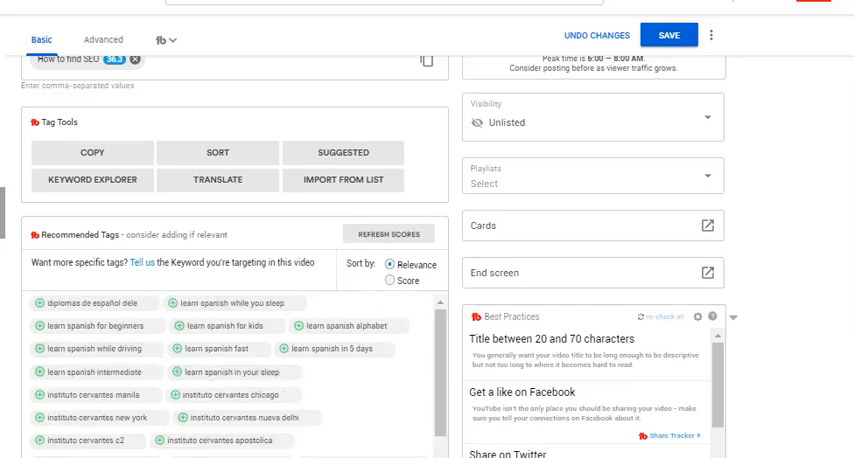
scroll(down, 3)
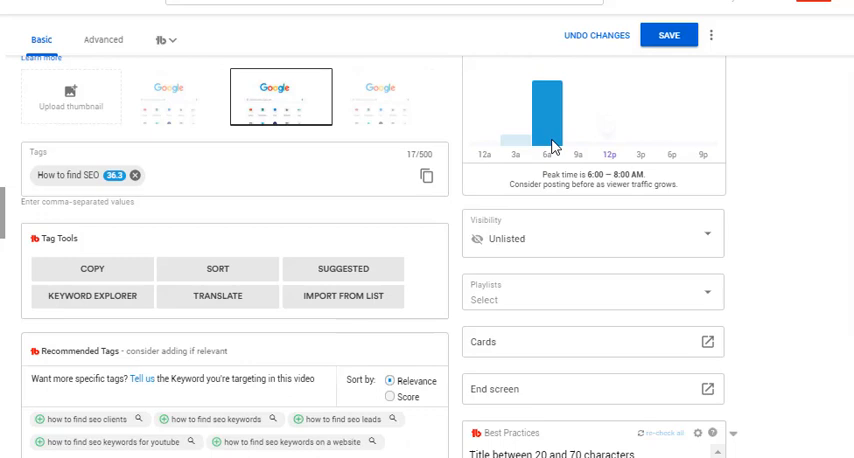
scroll(down, 3)
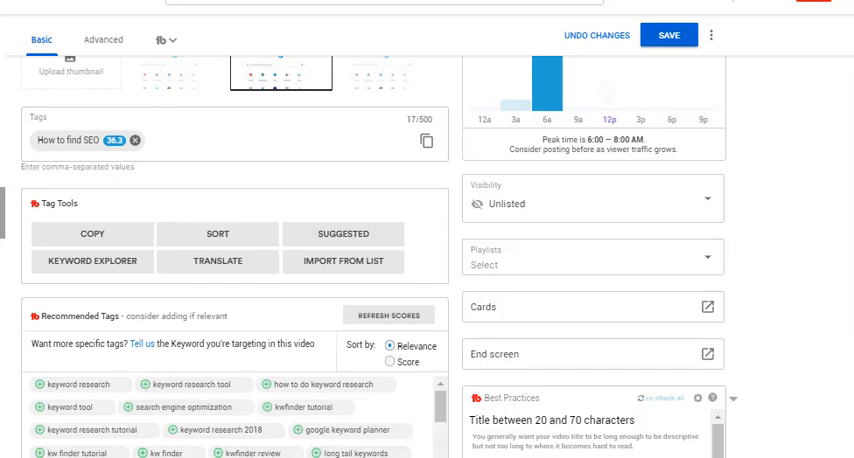
scroll(down, 3)
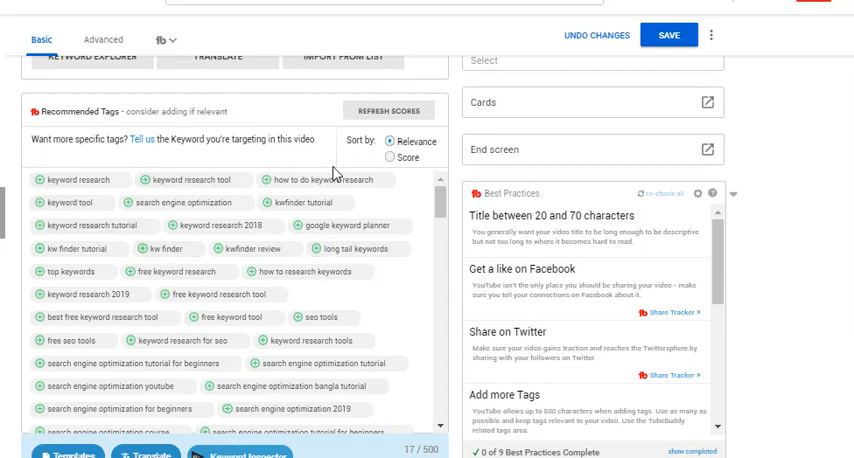
mouse_move(394, 290)
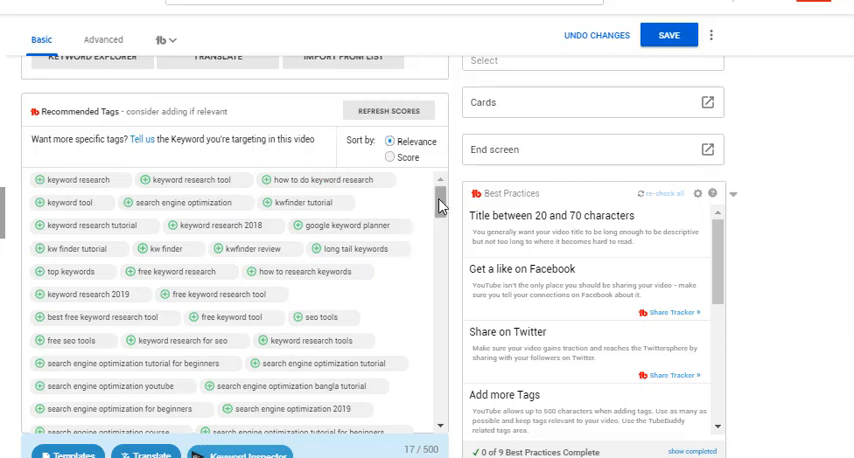
mouse_move(630, 152)
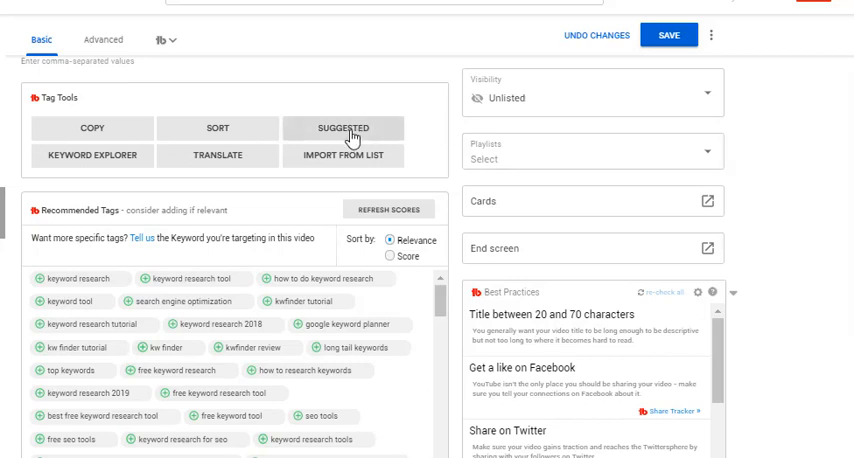
From TubeBuddy's suggested tags add keyword research, keyword research tool, keyword tool and search engine optimization.
click(344, 128)
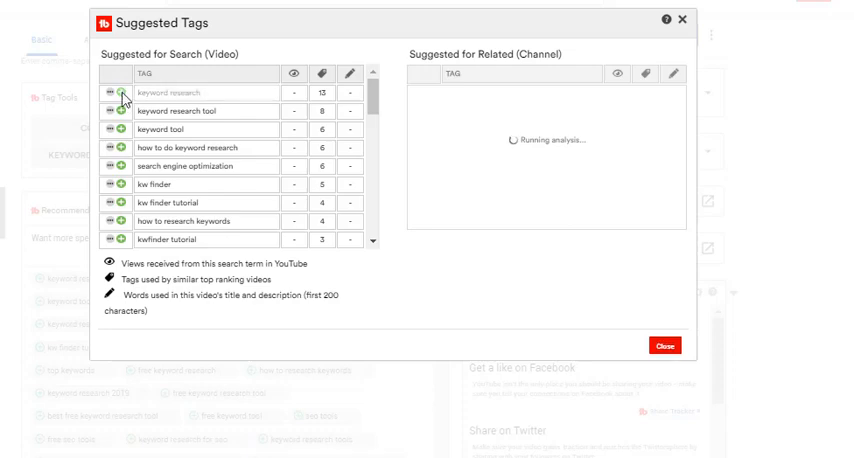
click(124, 92)
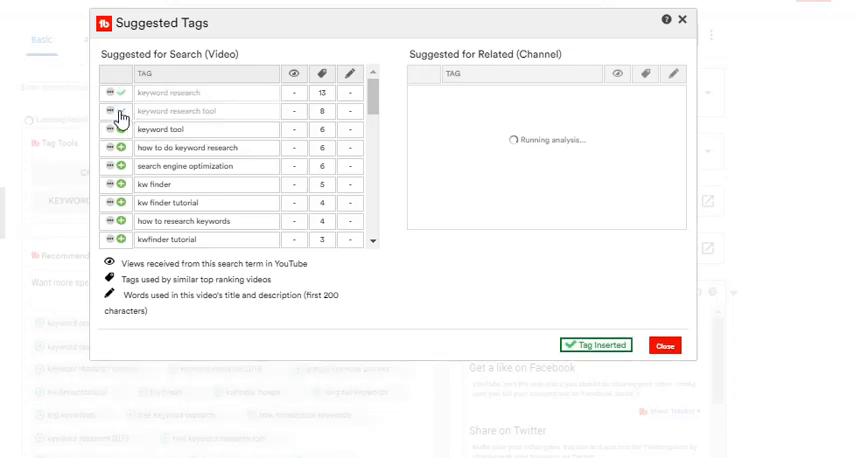
click(118, 112)
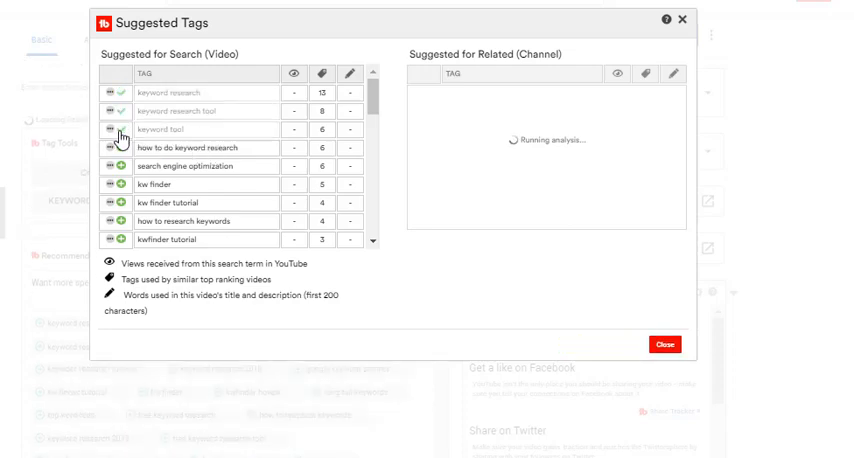
click(112, 132)
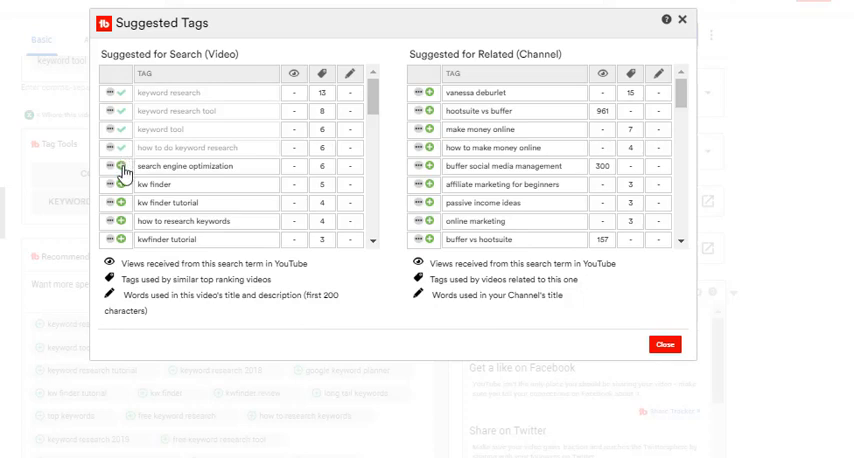
click(112, 166)
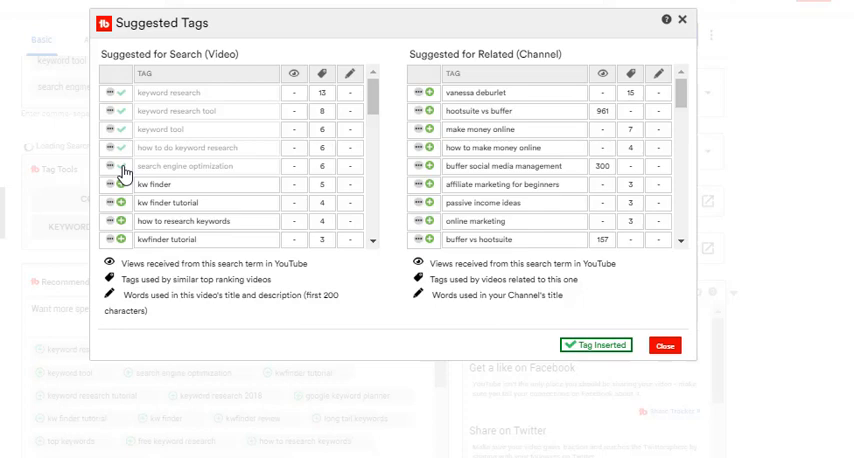
Add kw finder, kw finder tutorial, how to research keywords and a related channel tag, then close the suggestions.
click(118, 184)
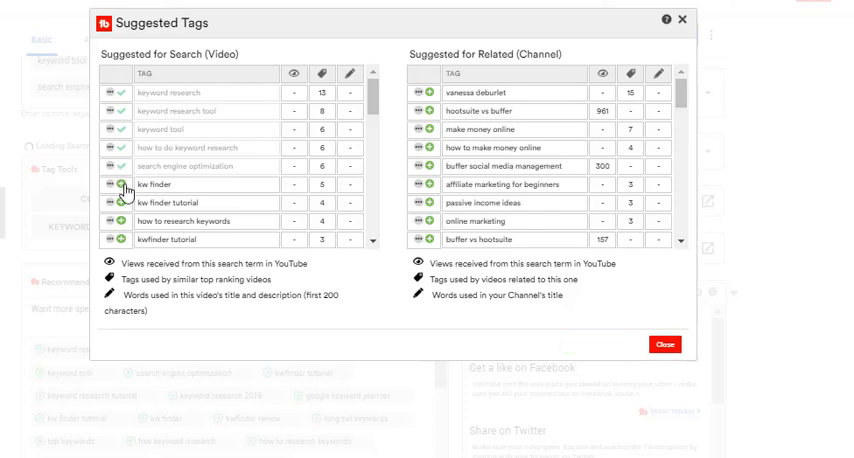
click(122, 184)
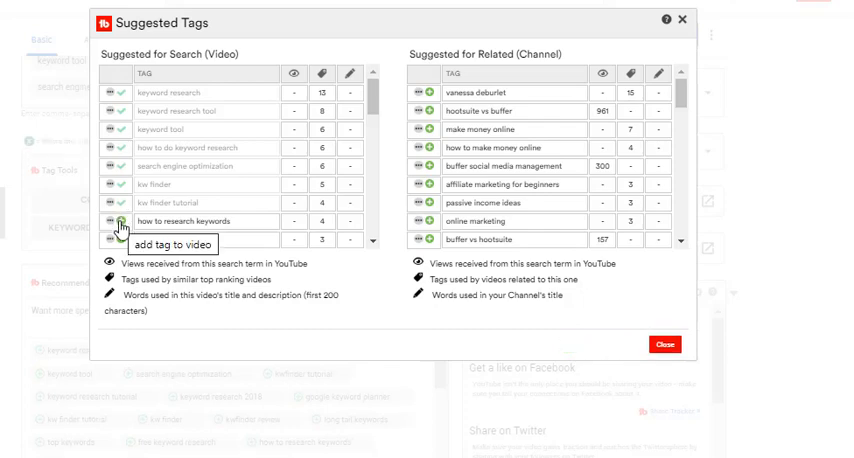
click(112, 220)
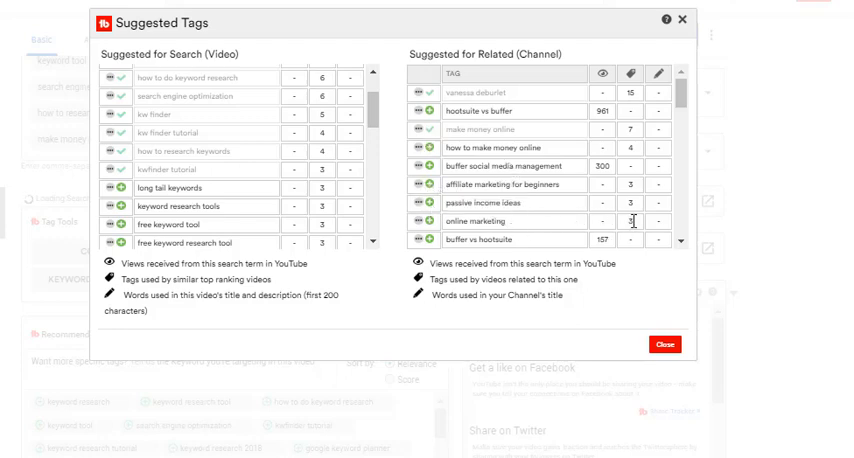
click(424, 220)
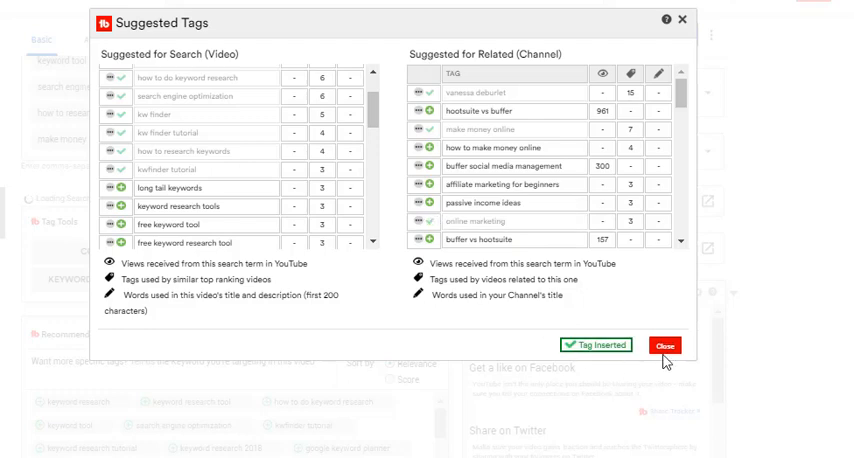
click(664, 344)
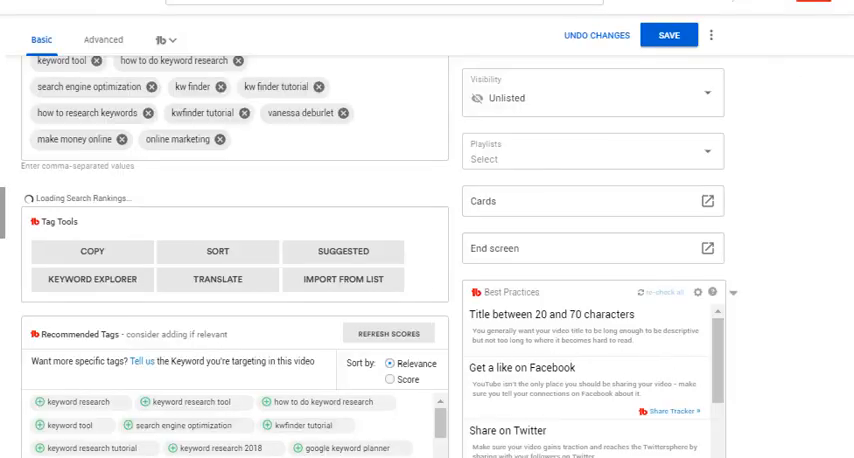
scroll(down, 3)
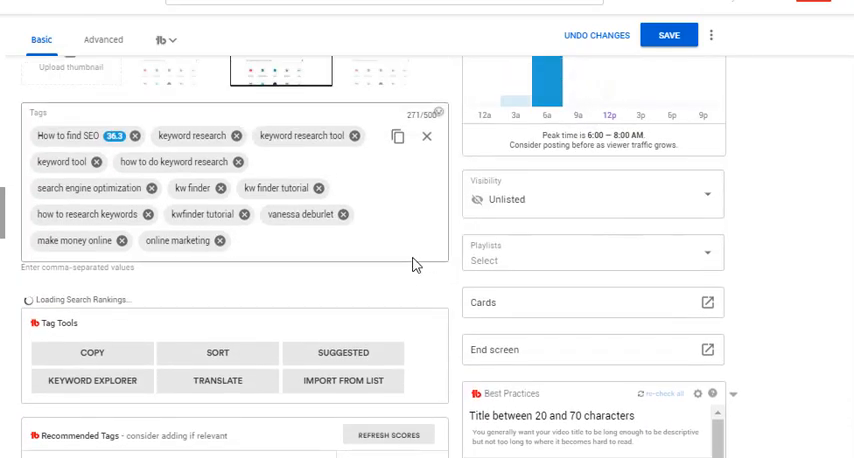
mouse_move(398, 136)
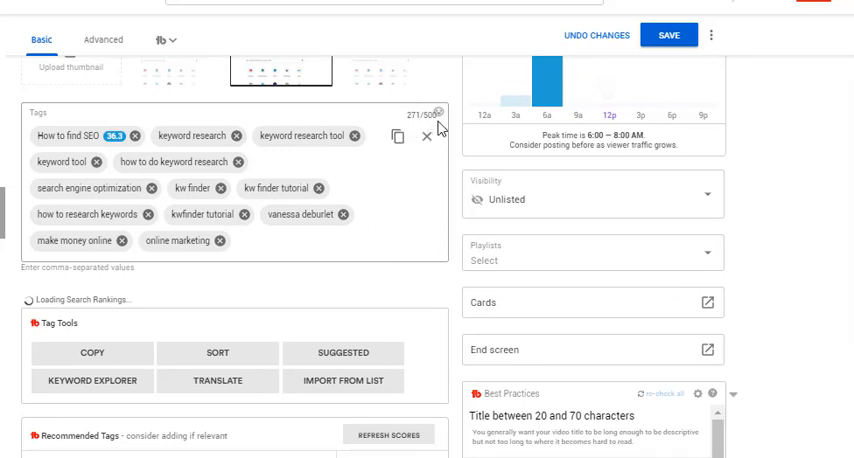
mouse_move(424, 210)
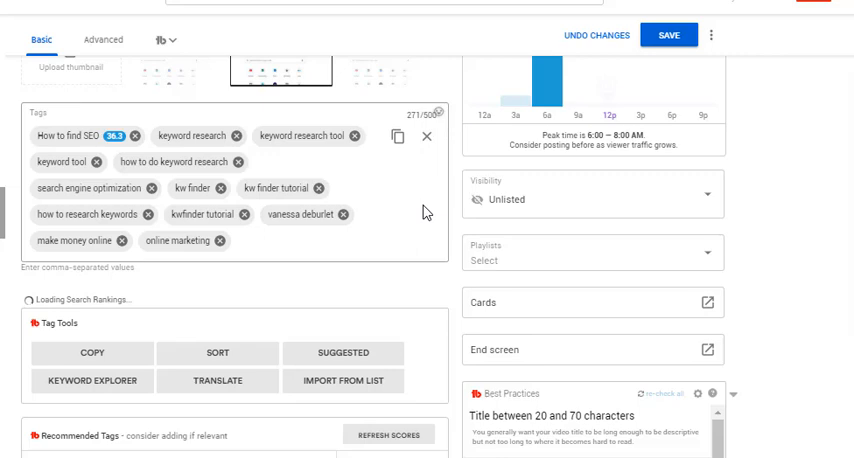
scroll(down, 3)
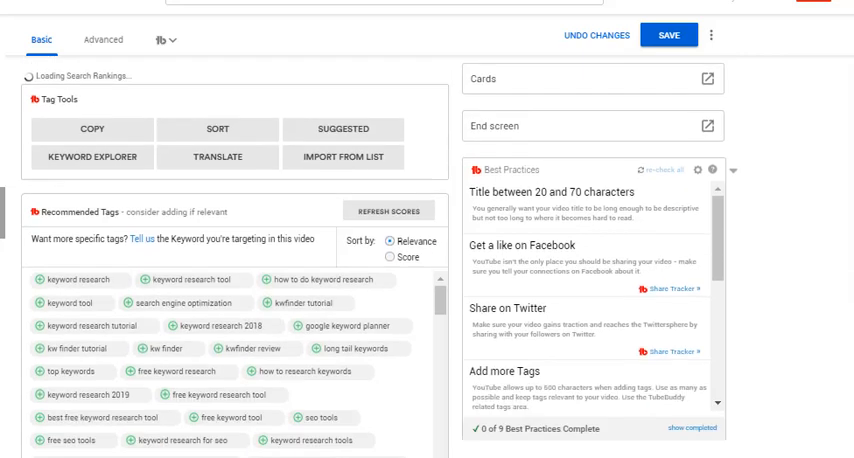
scroll(down, 3)
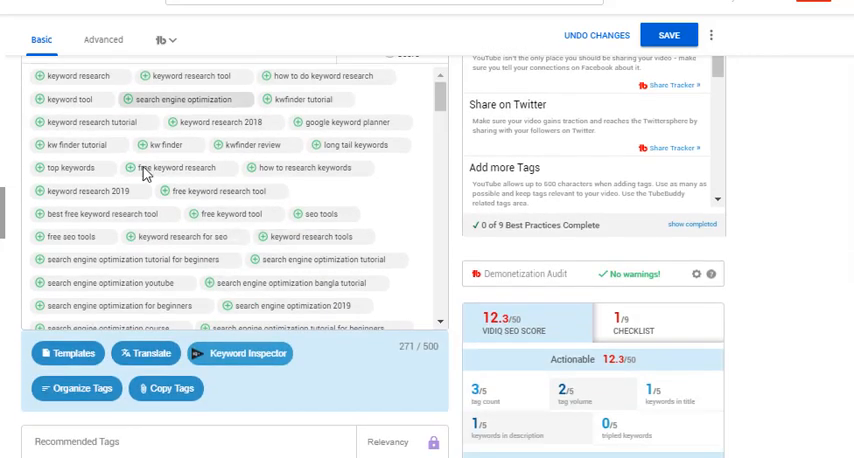
mouse_move(528, 304)
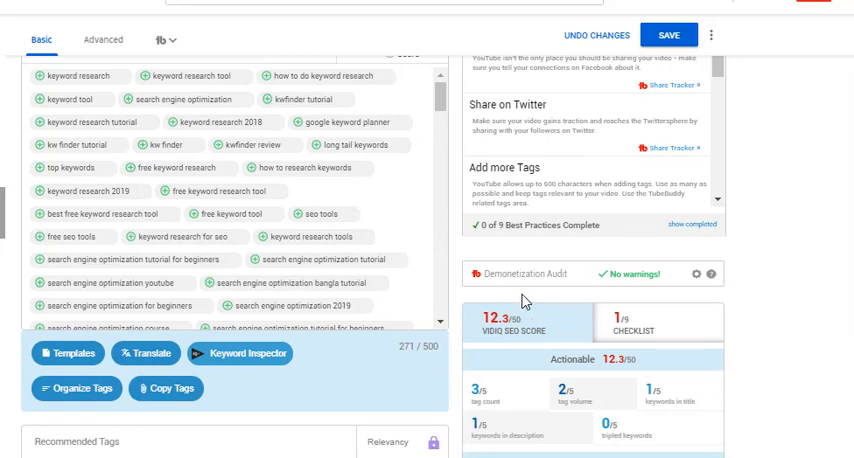
mouse_move(490, 310)
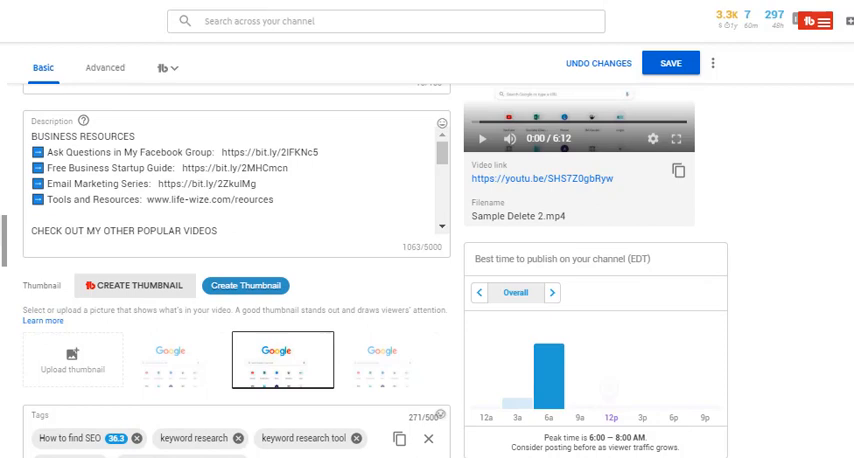
mouse_move(774, 48)
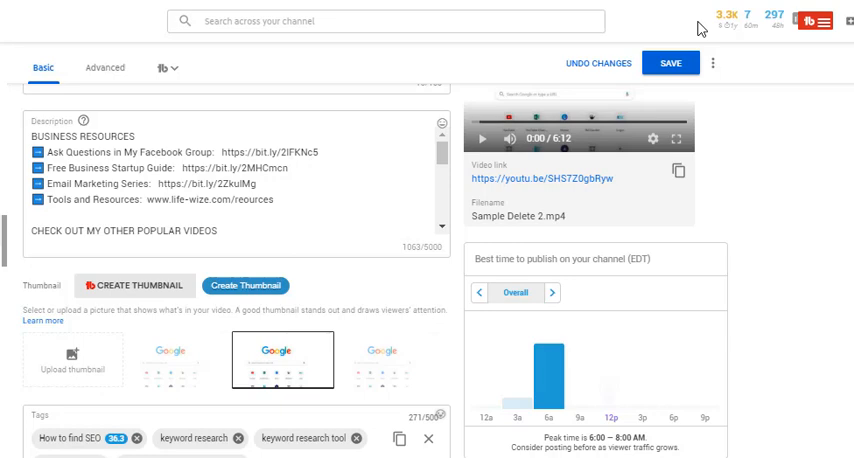
click(824, 20)
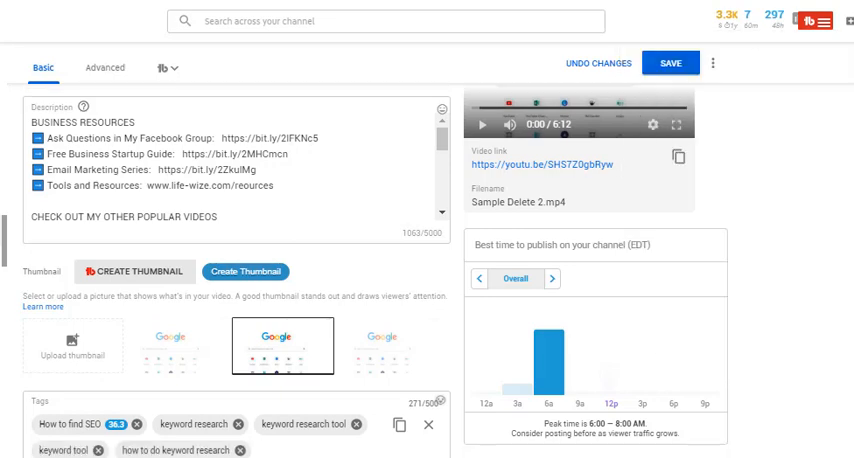
scroll(down, 3)
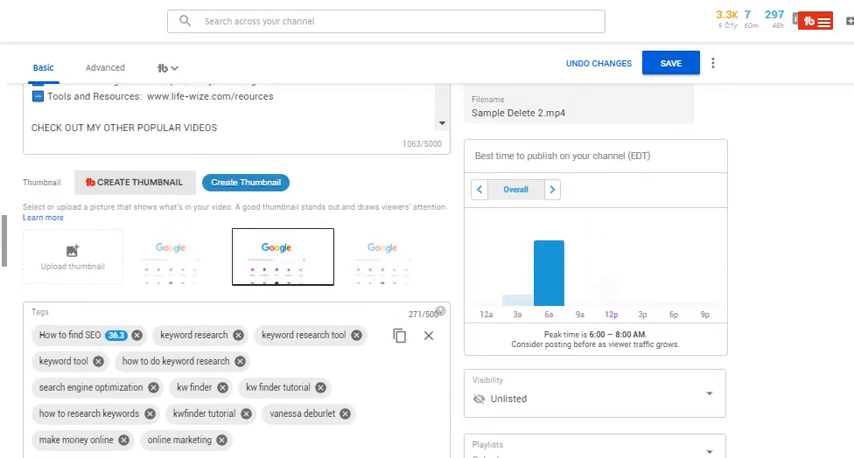
scroll(down, 3)
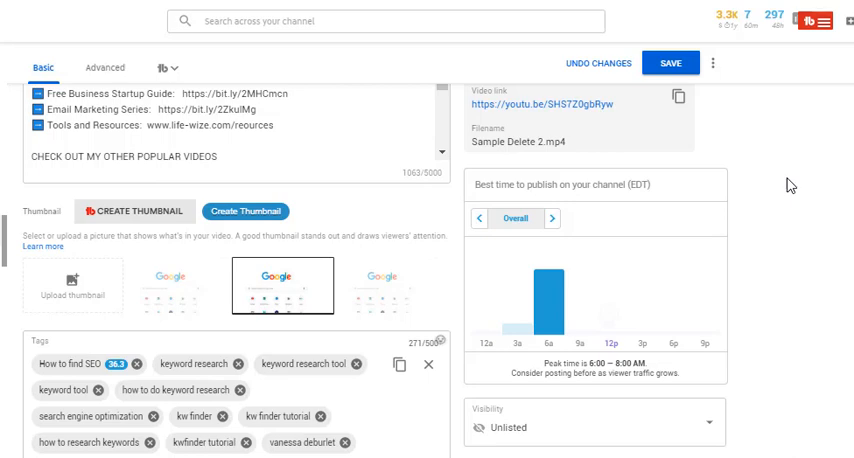
mouse_move(788, 184)
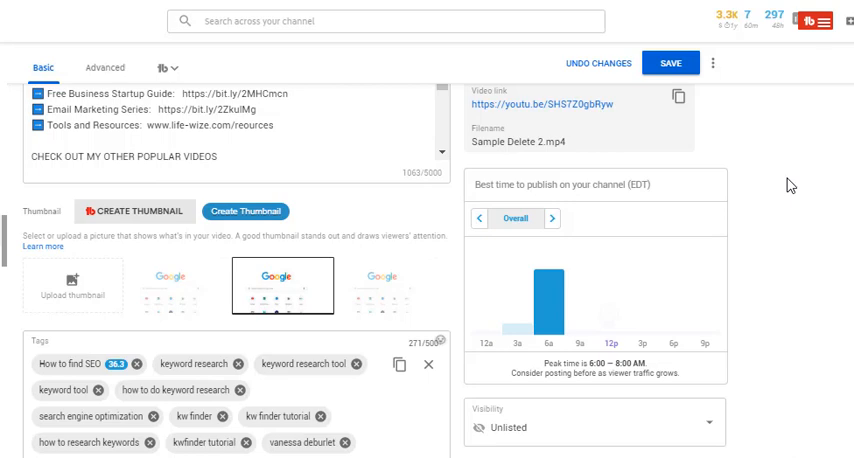